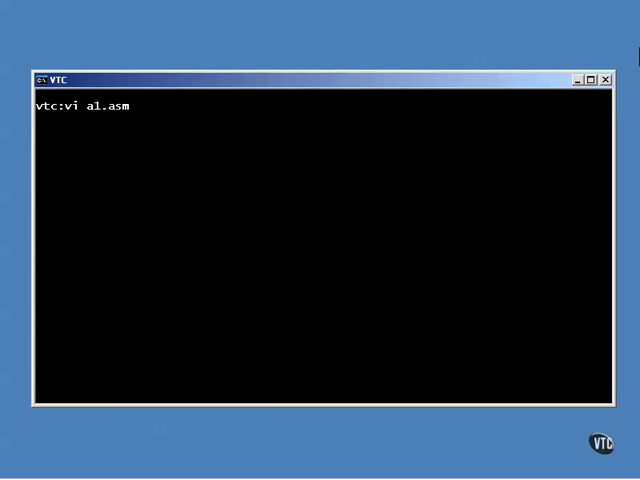
Open a1.asm in vi from the shell to view its data, bss and text sections
key(Enter)
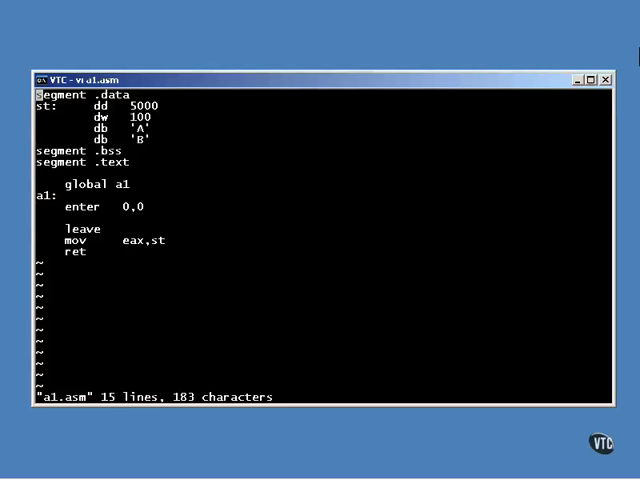
mouse_move(272, 12)
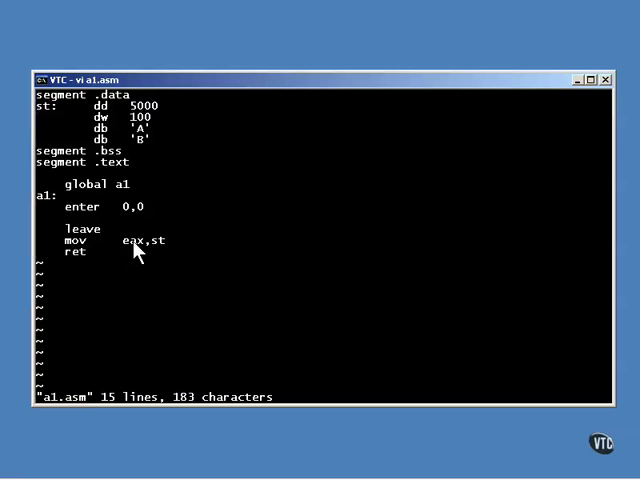
mouse_move(156, 260)
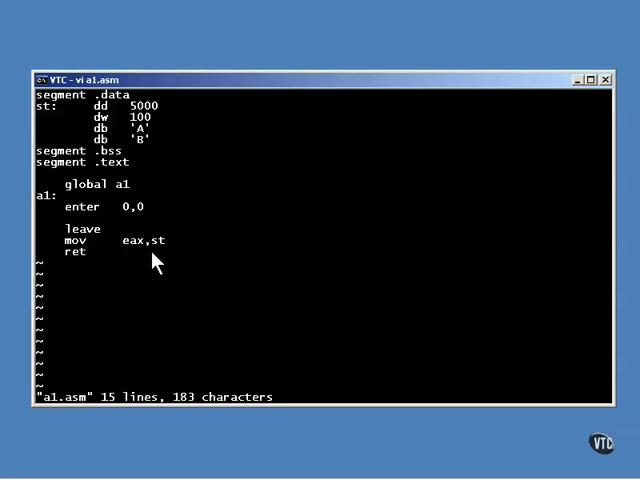
mouse_move(144, 270)
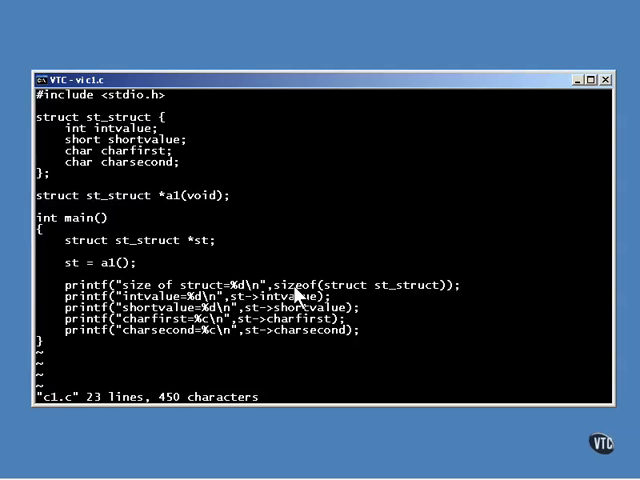
mouse_move(304, 348)
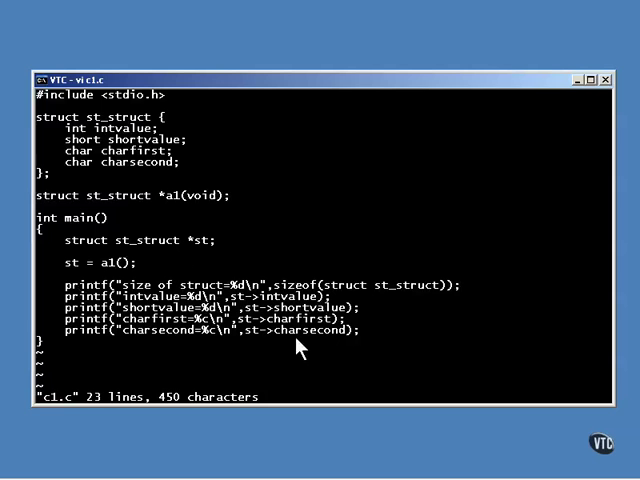